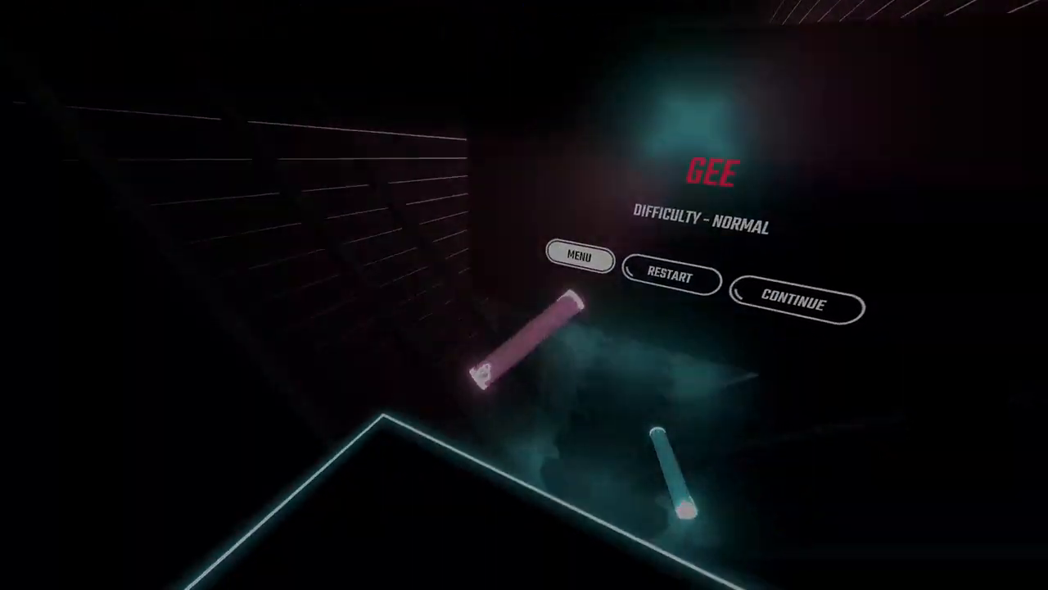
Quit the paused Gee song to the Solo menu and start the Gee level again
click(579, 257)
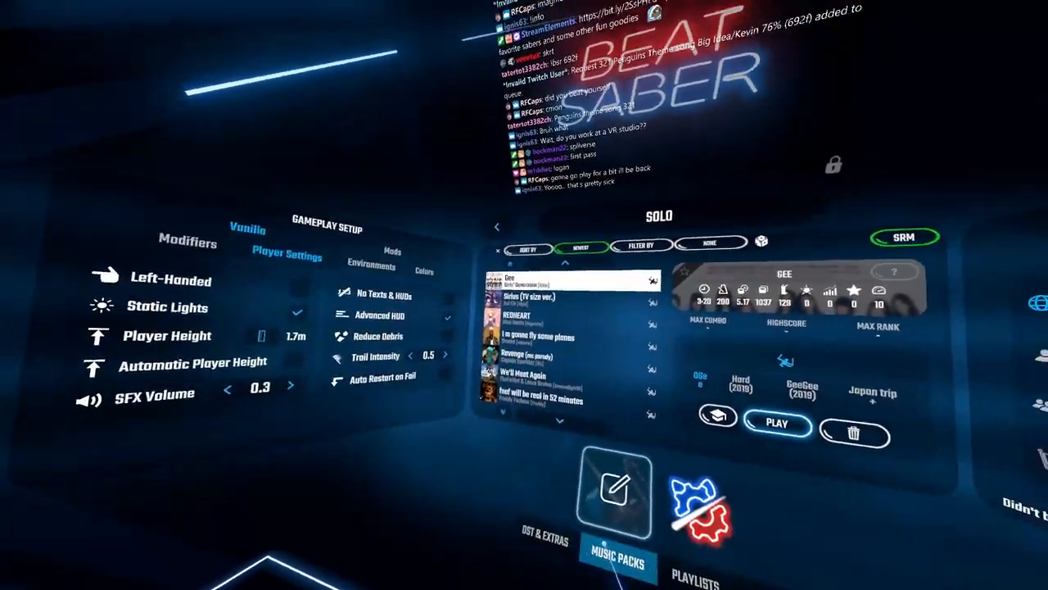
click(775, 423)
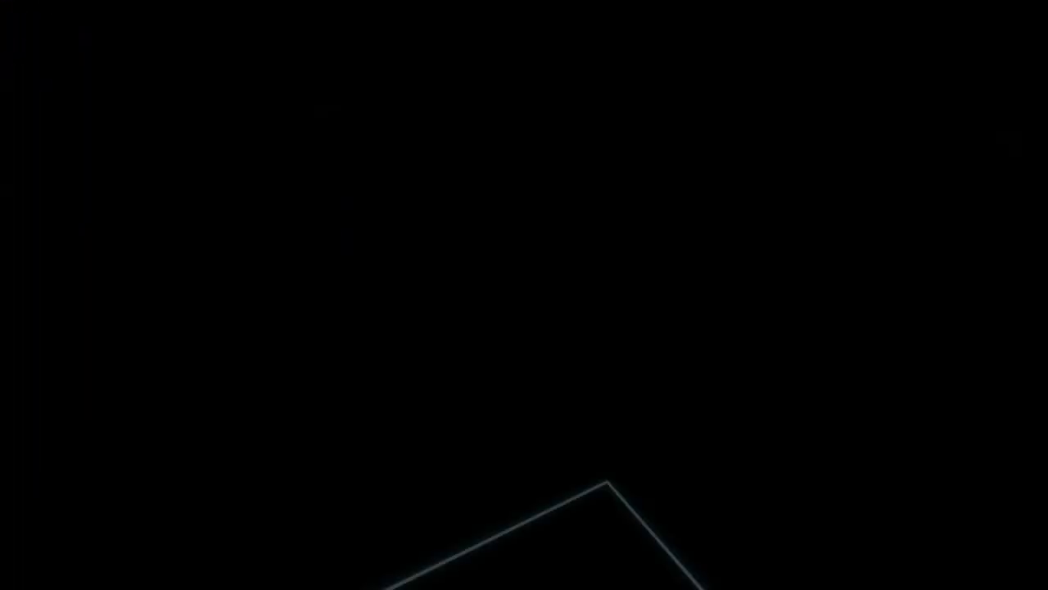